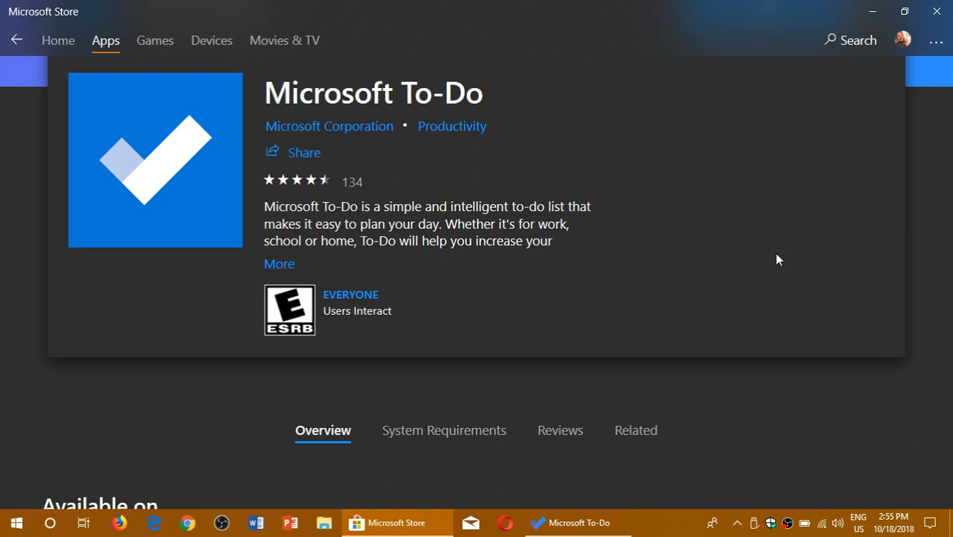
mouse_move(734, 186)
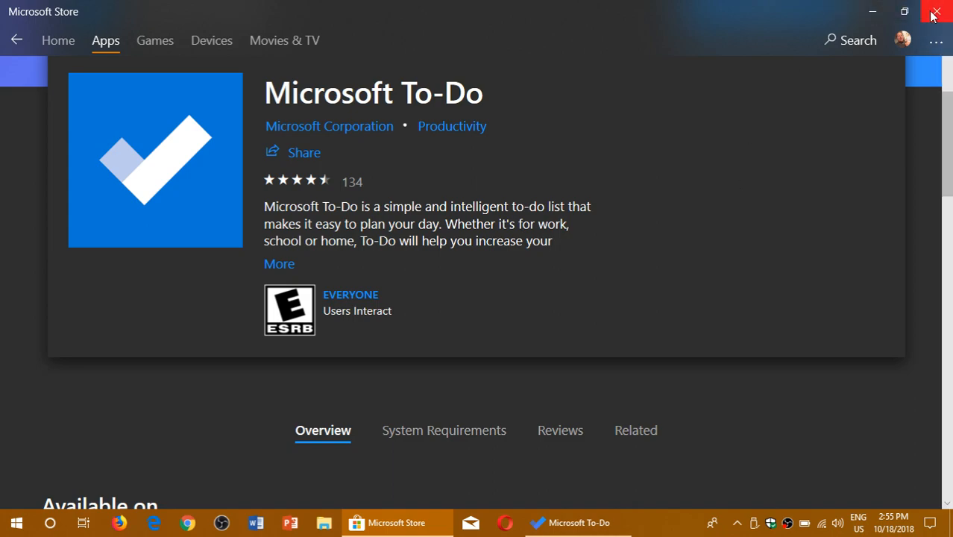
Close the Store, bring up To-Do's My Day, and toggle the grocery task's star on and off.
left_click(937, 12)
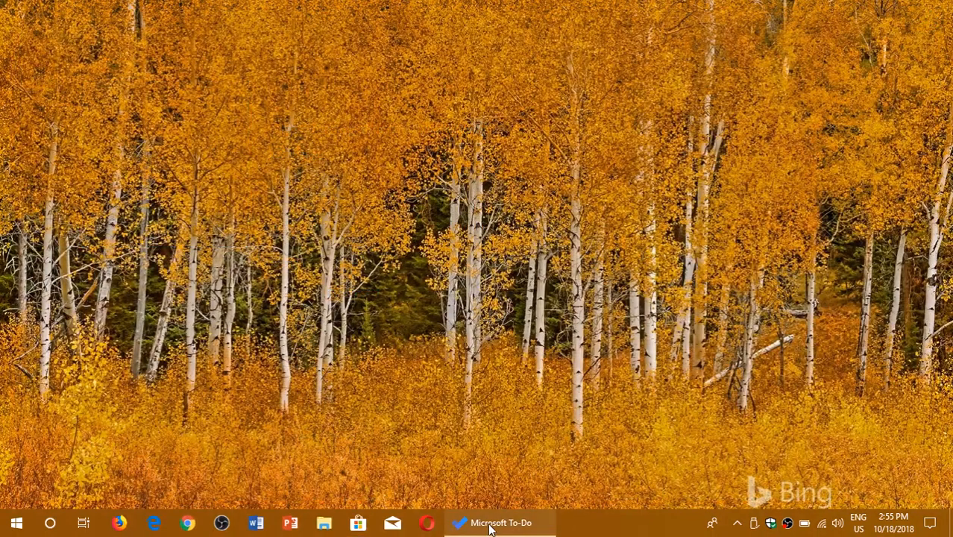
left_click(500, 522)
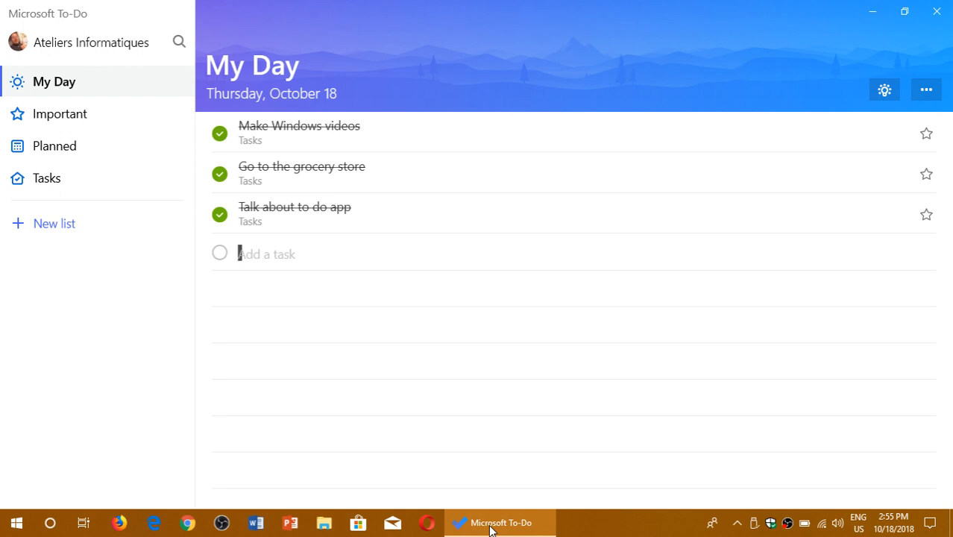
mouse_move(813, 383)
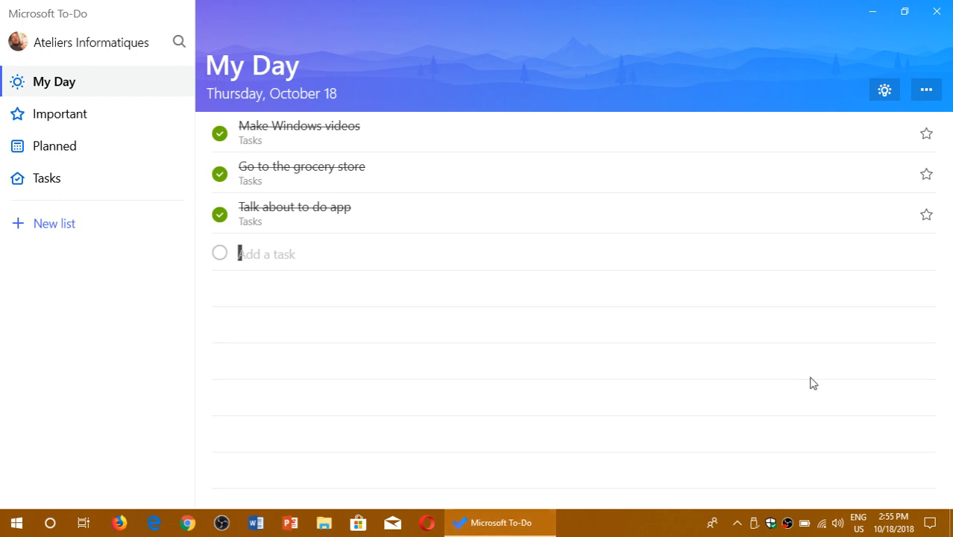
mouse_move(940, 168)
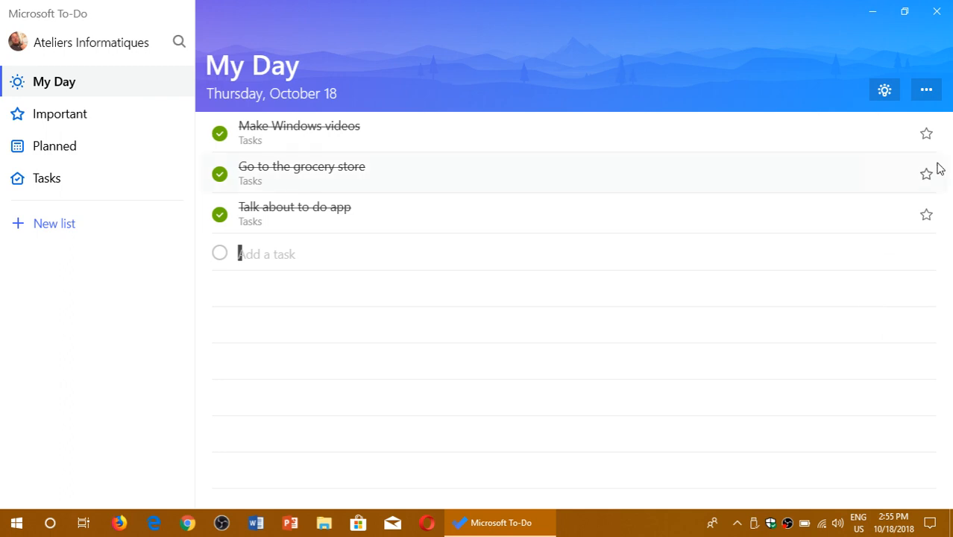
left_click(925, 174)
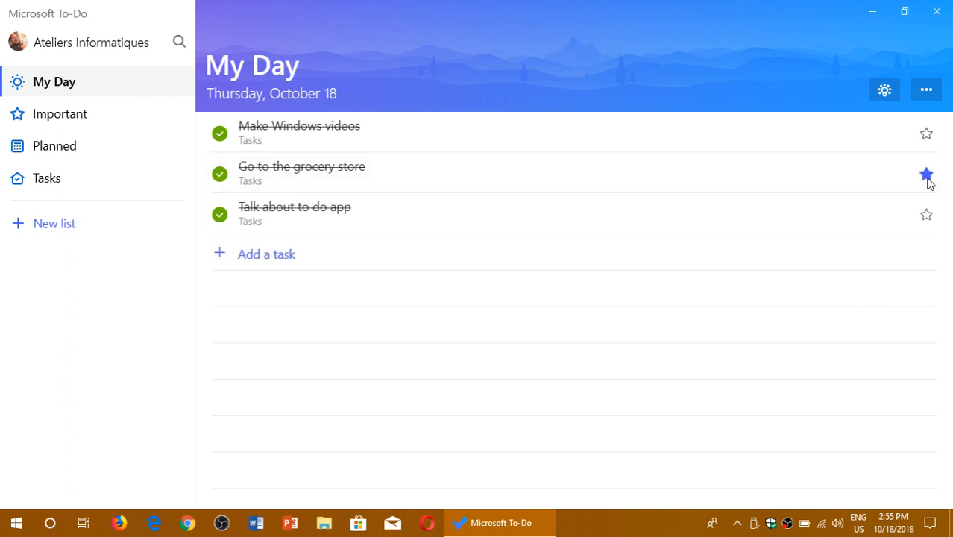
left_click(926, 174)
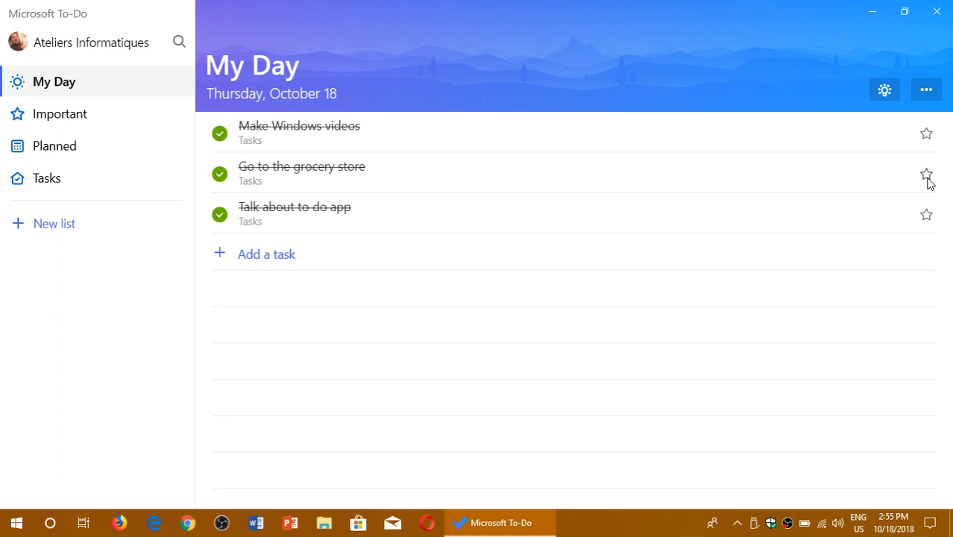
mouse_move(596, 146)
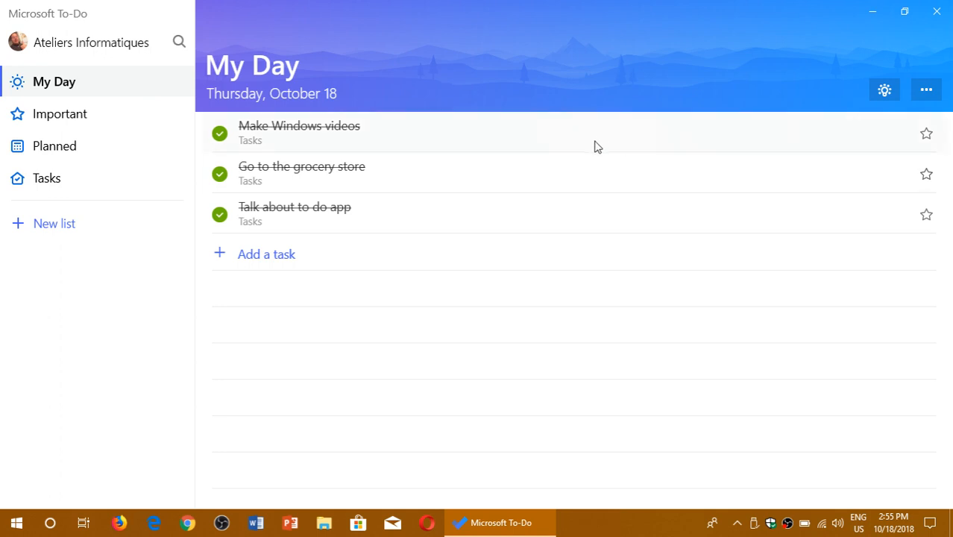
View the Make Windows videos task details and begin entering a new My Day task.
left_click(299, 133)
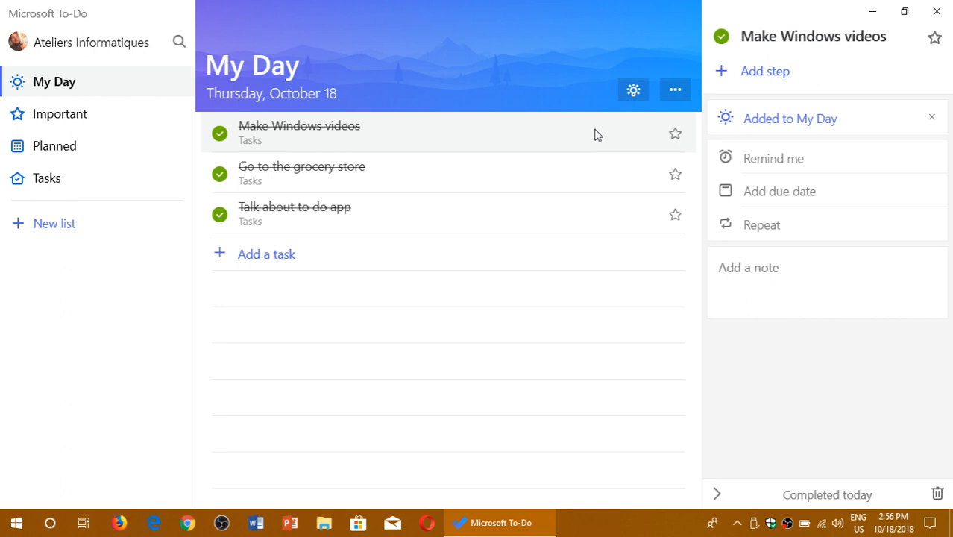
left_click(266, 253)
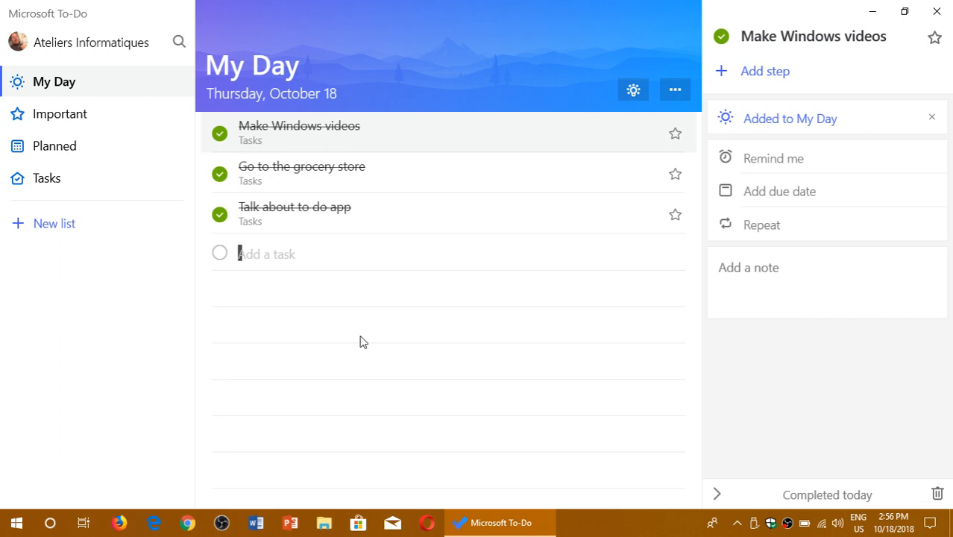
mouse_move(841, 26)
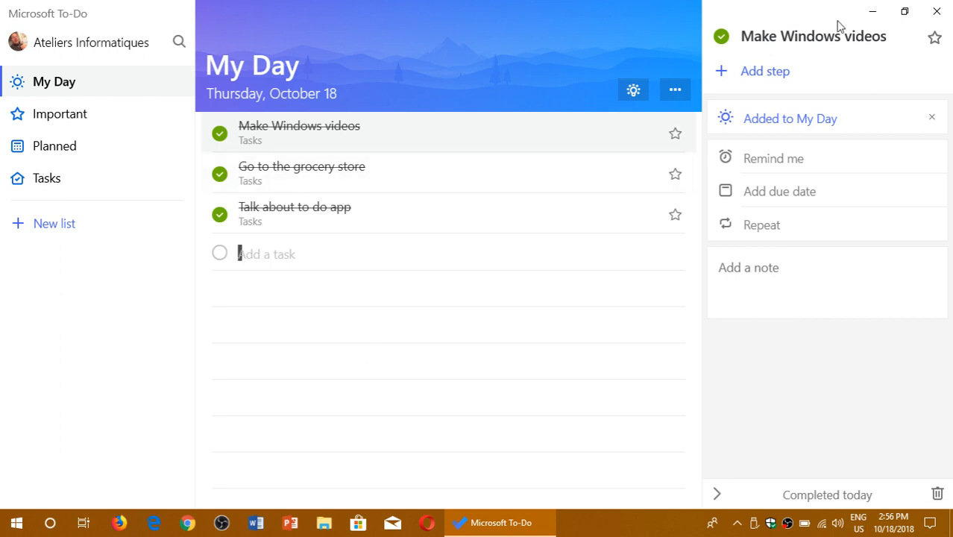
mouse_move(274, 124)
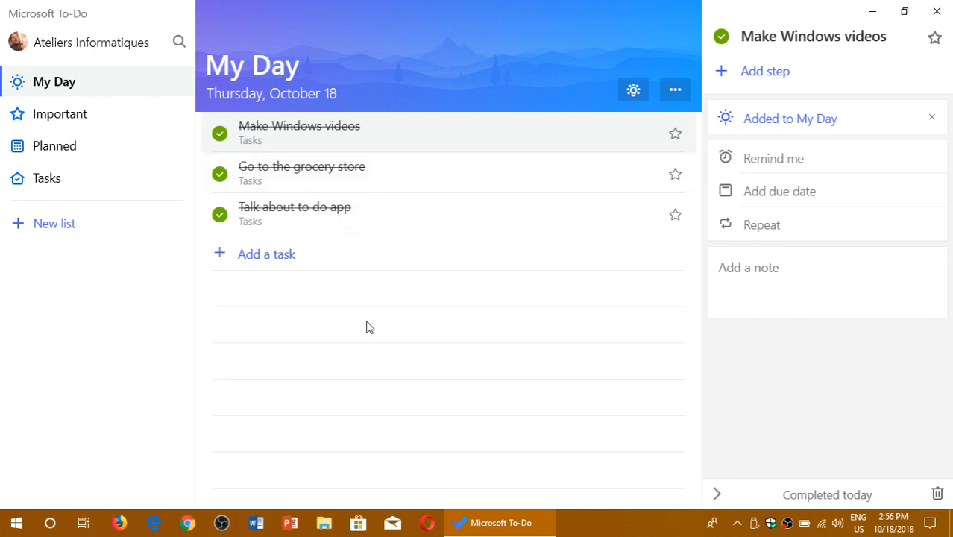
Add 'Need to get some milk' to My Day, star it, and mark it completed.
left_click(266, 254)
type("Need to get some milk")
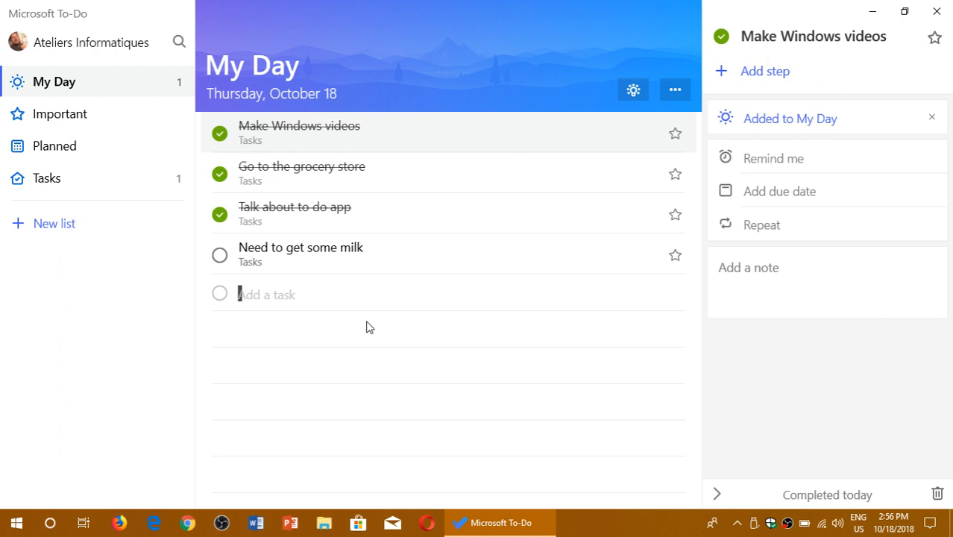
left_click(675, 255)
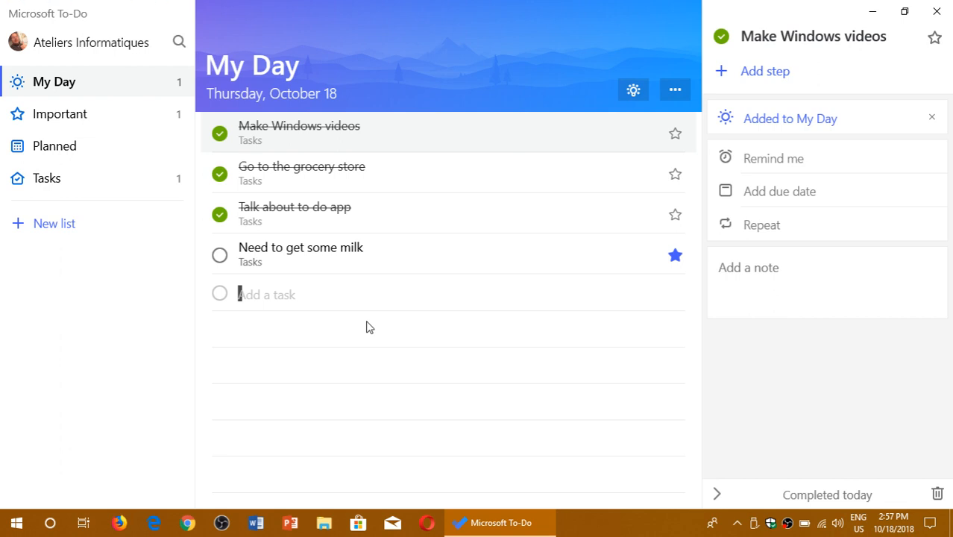
left_click(219, 255)
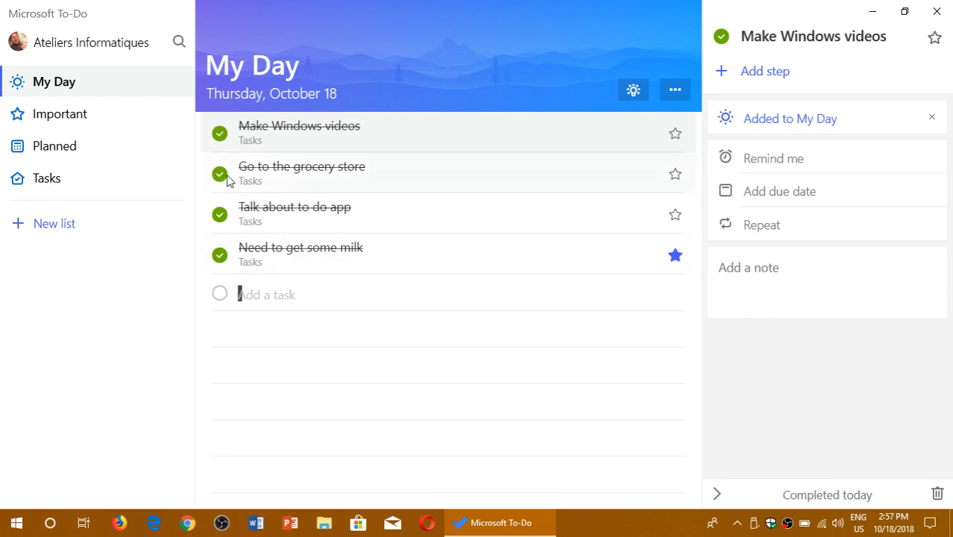
Look through the Planned and Tasks lists, then return to My Day.
left_click(55, 145)
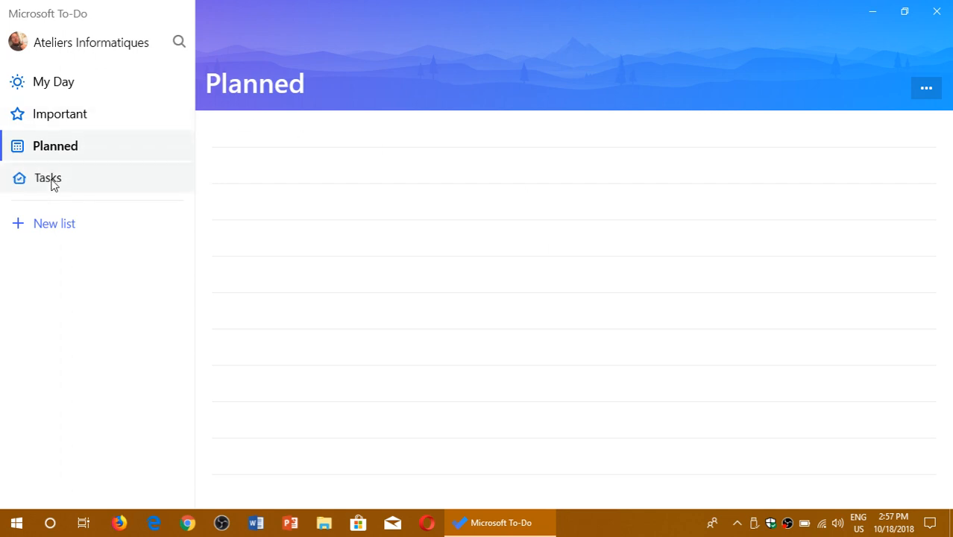
left_click(48, 177)
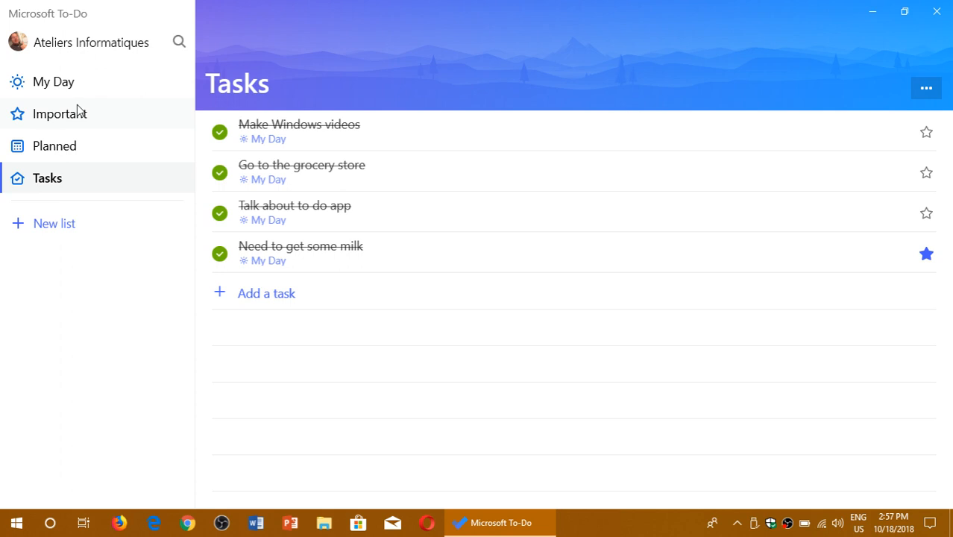
left_click(53, 81)
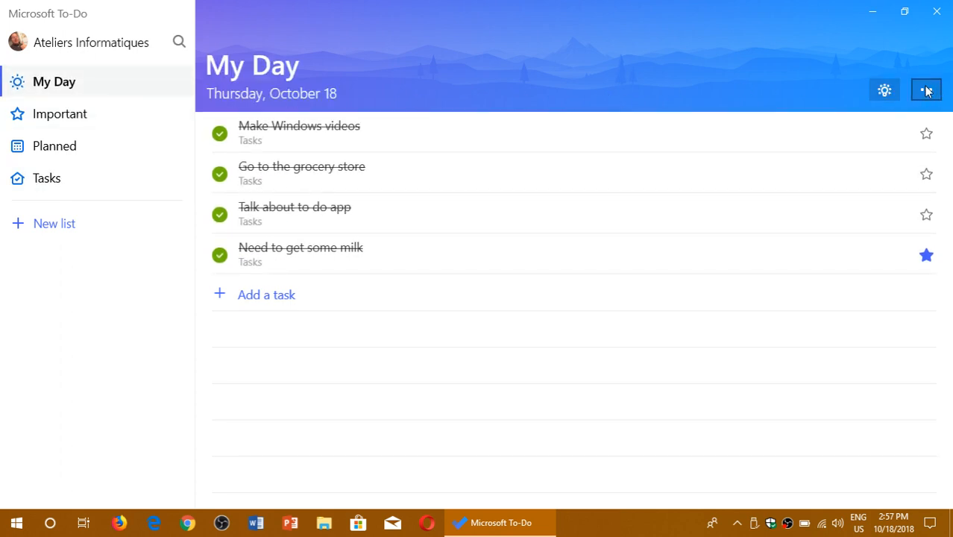
Apply the green theme to My Day and dismiss the Suggestions pane.
left_click(925, 90)
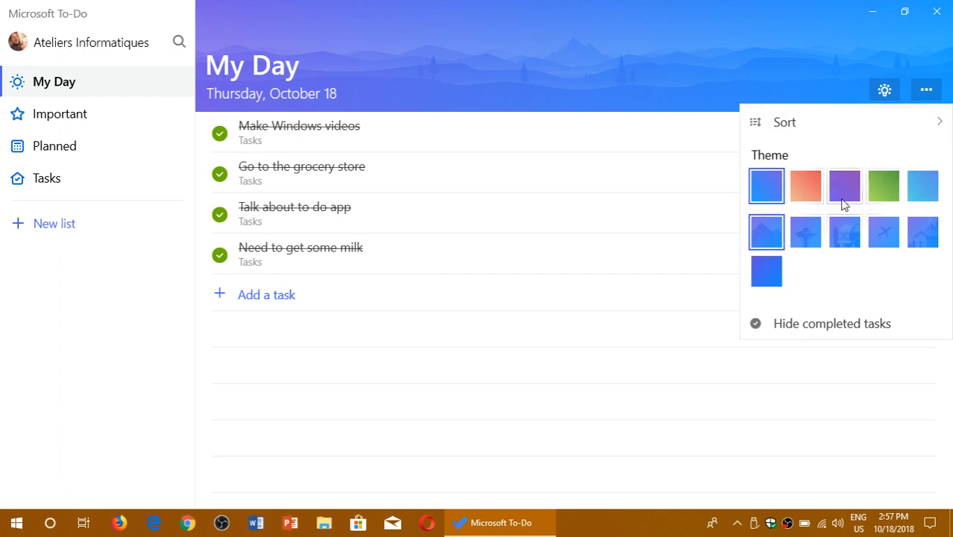
mouse_move(883, 185)
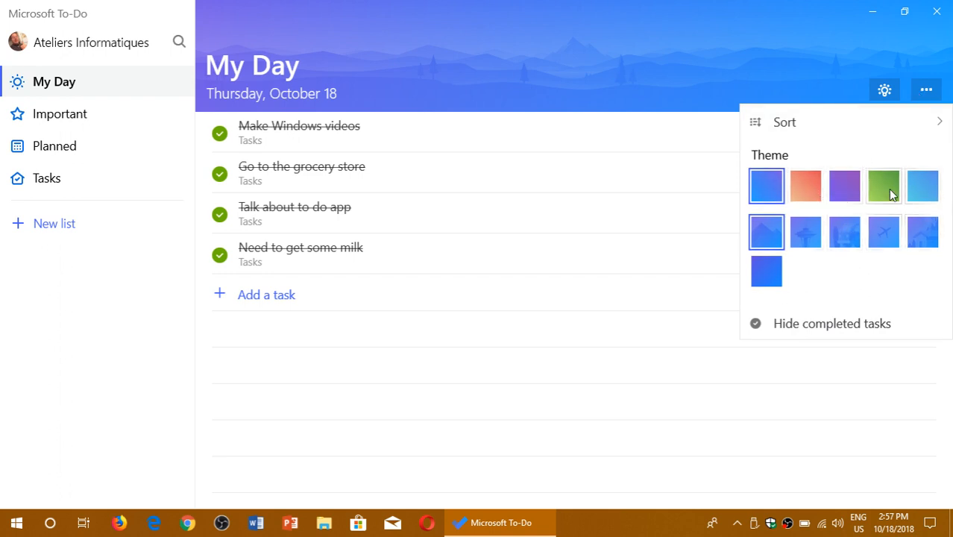
left_click(883, 185)
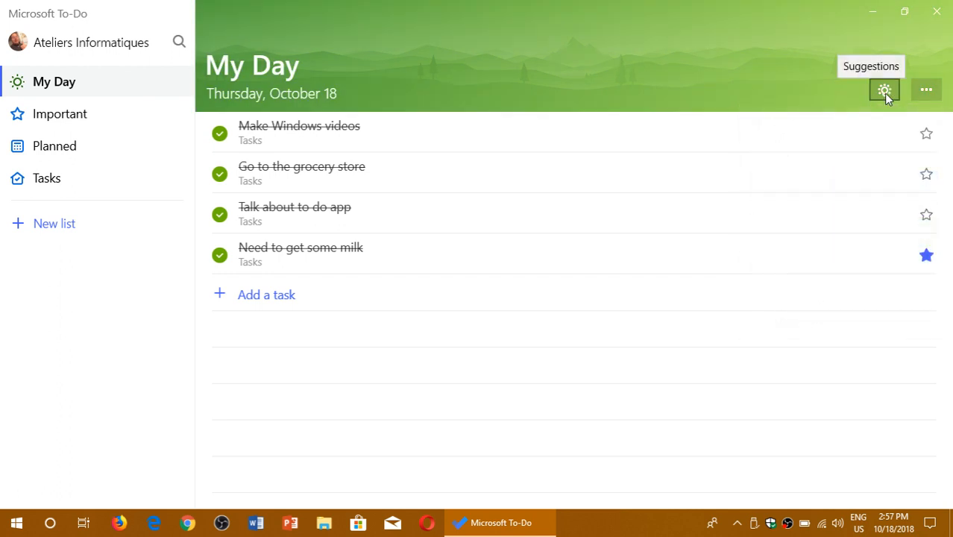
left_click(883, 90)
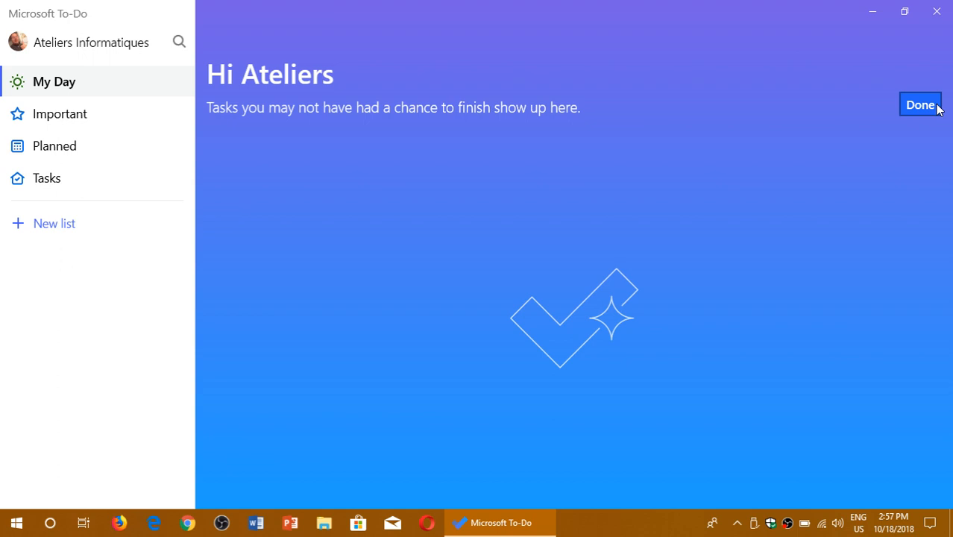
left_click(920, 105)
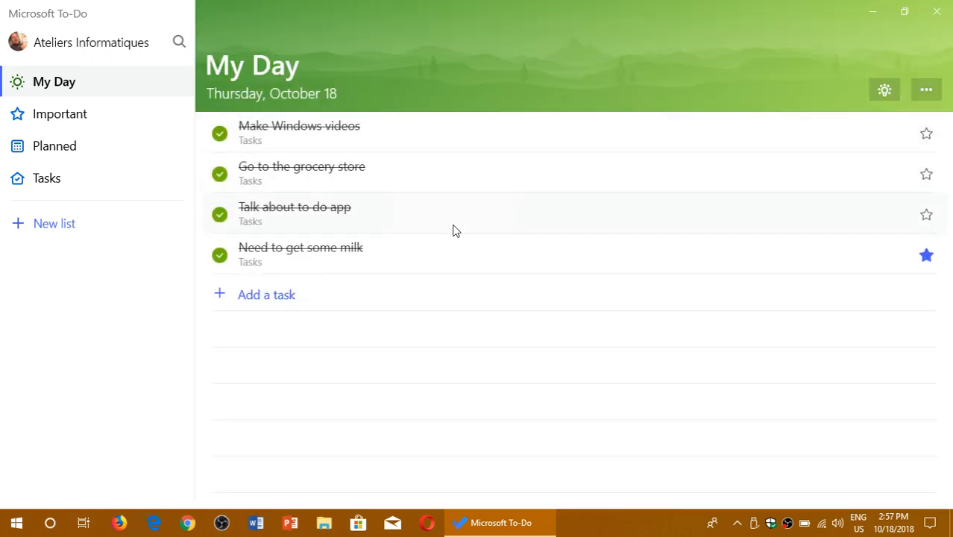
mouse_move(65, 189)
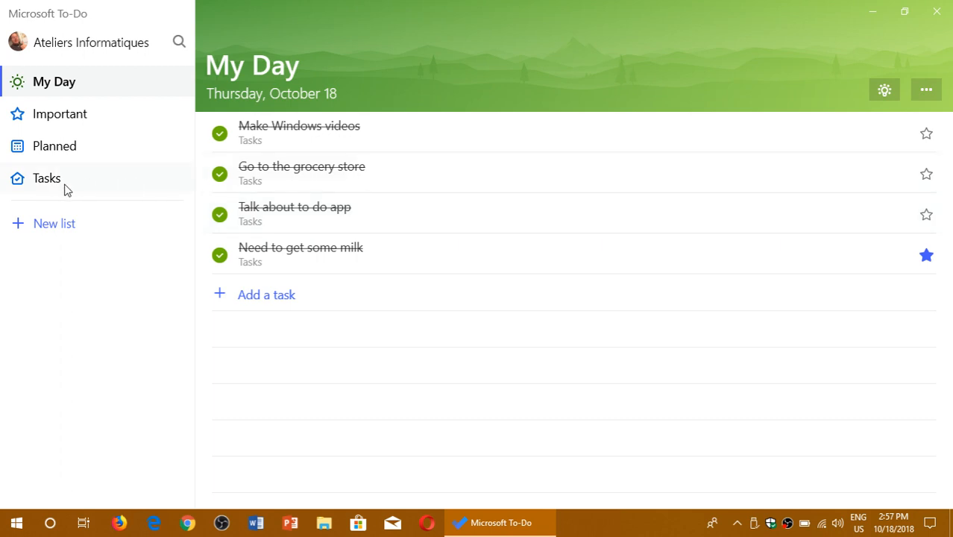
Create a new list titled 'Birthday of my best friend' and begin adding a task.
left_click(55, 223)
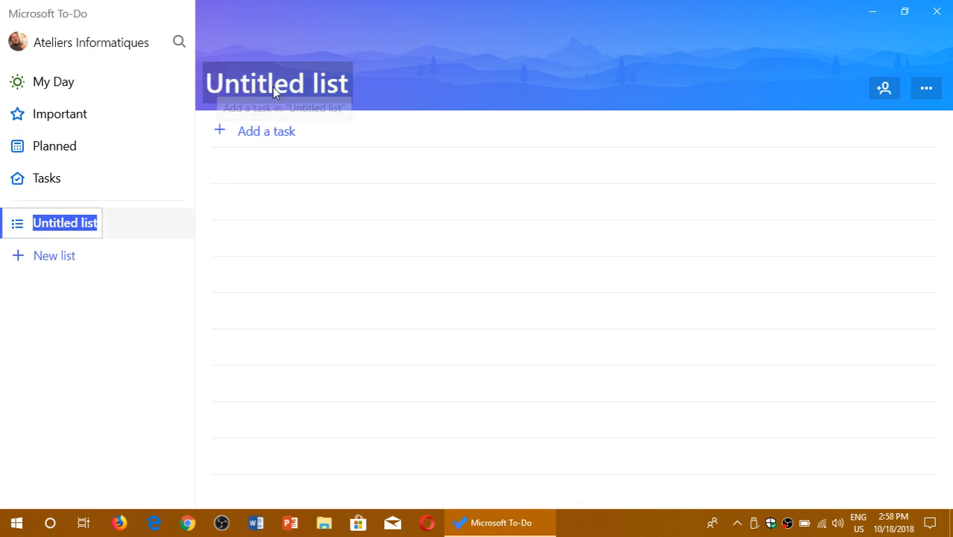
left_click(276, 83)
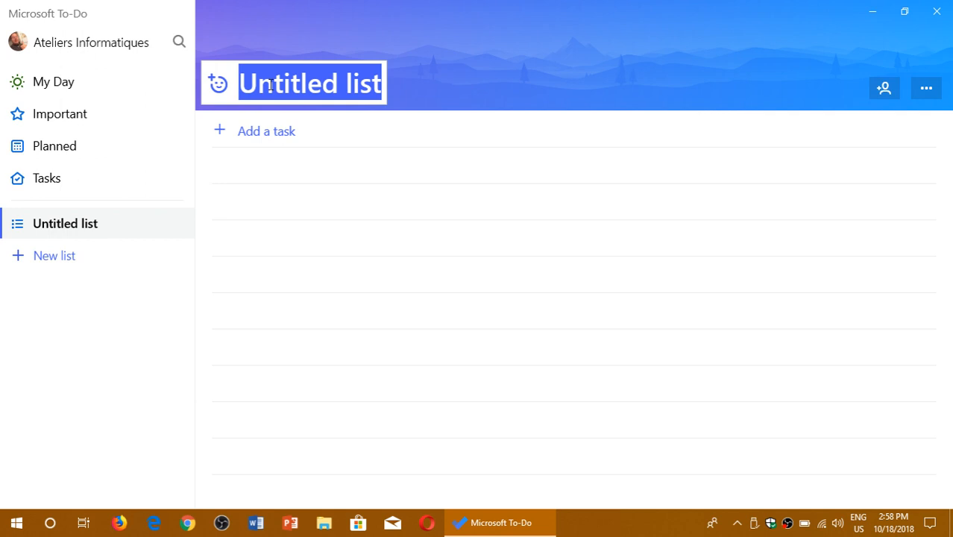
type("Birthday")
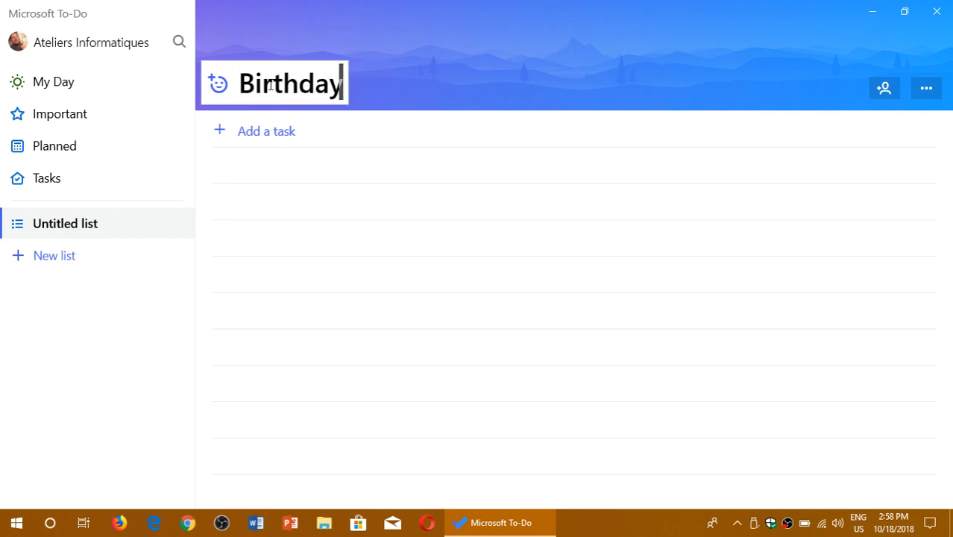
type("of m")
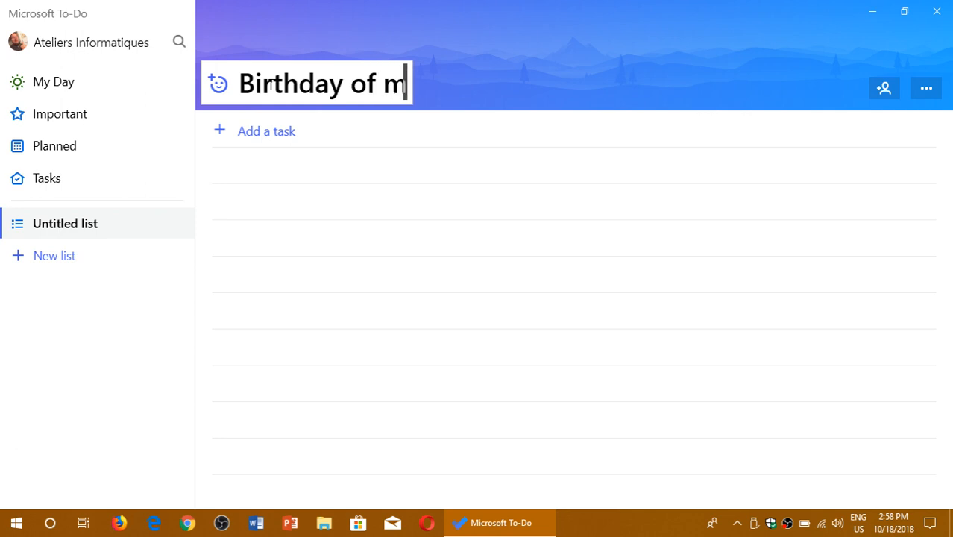
type("y best friend")
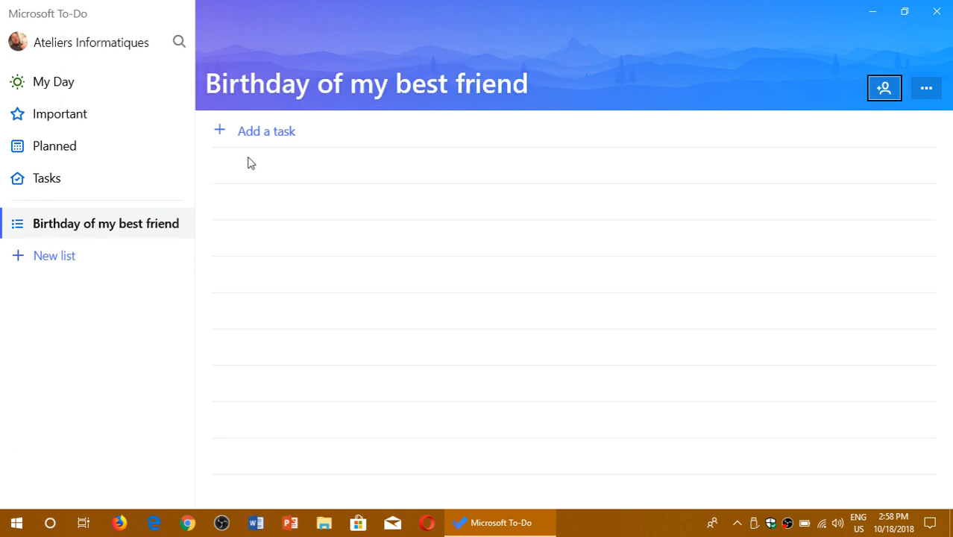
left_click(266, 131)
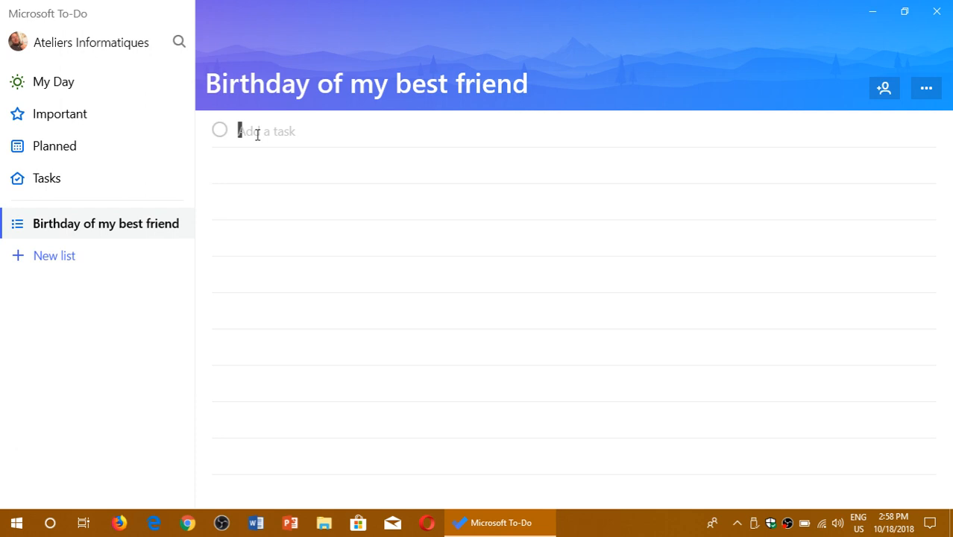
Add 'buy birthday gift', set then remove a Next week due date, and return to My Day.
type("bu")
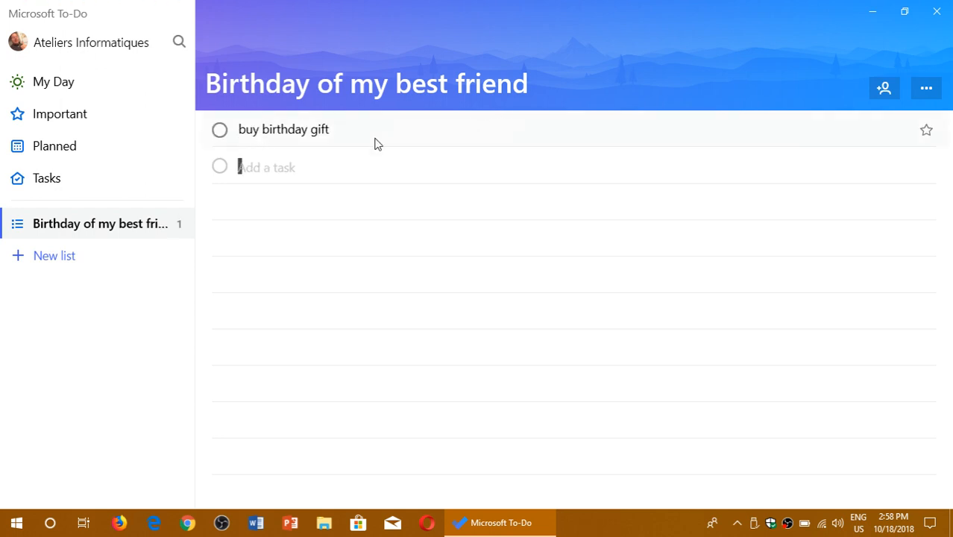
left_click(283, 129)
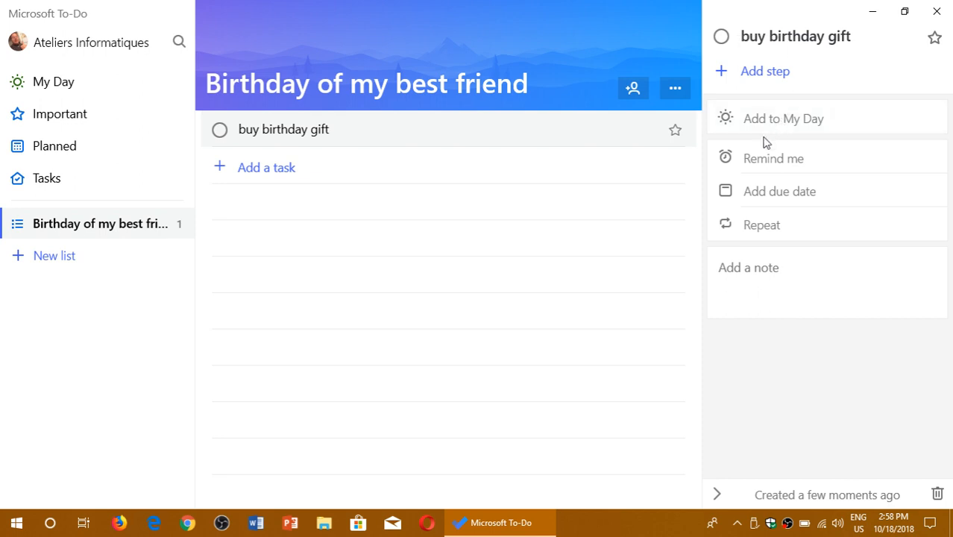
mouse_move(771, 198)
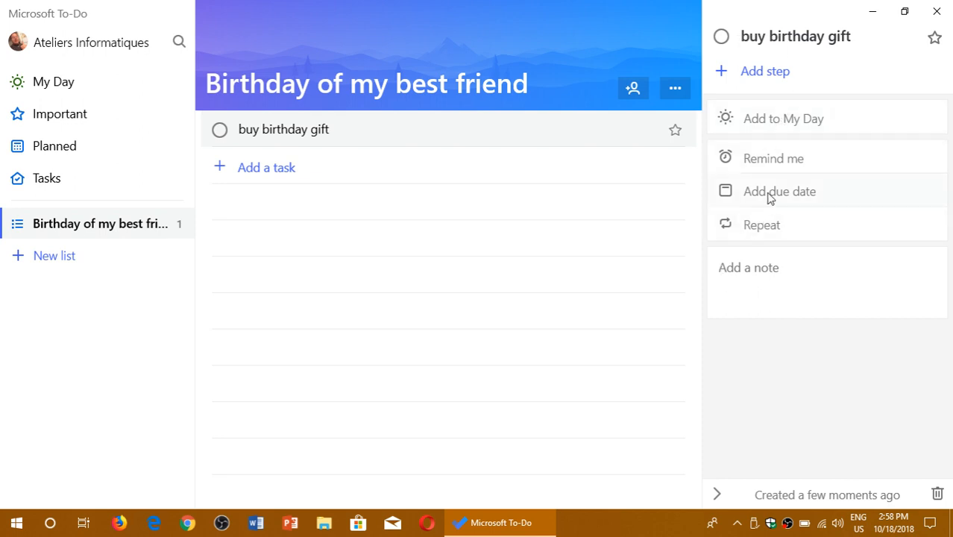
left_click(779, 191)
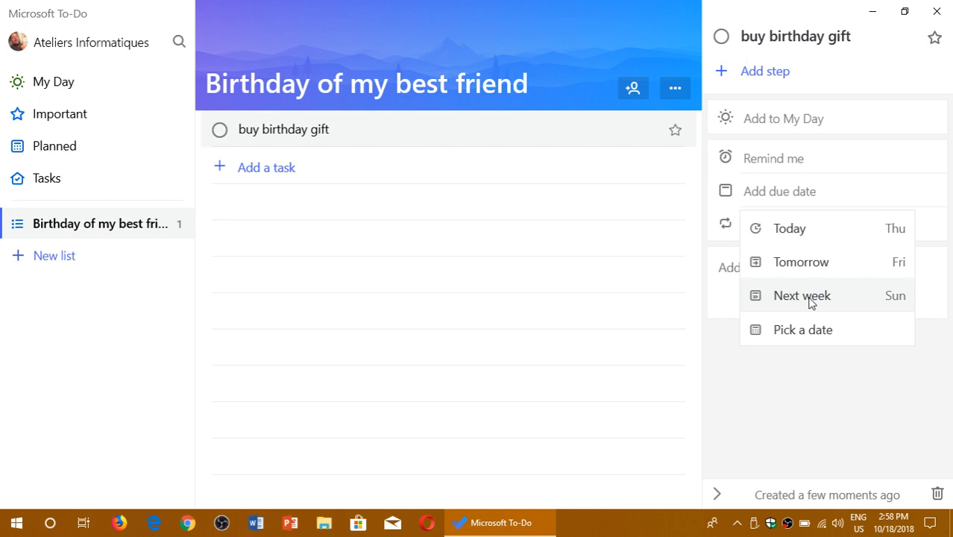
left_click(801, 295)
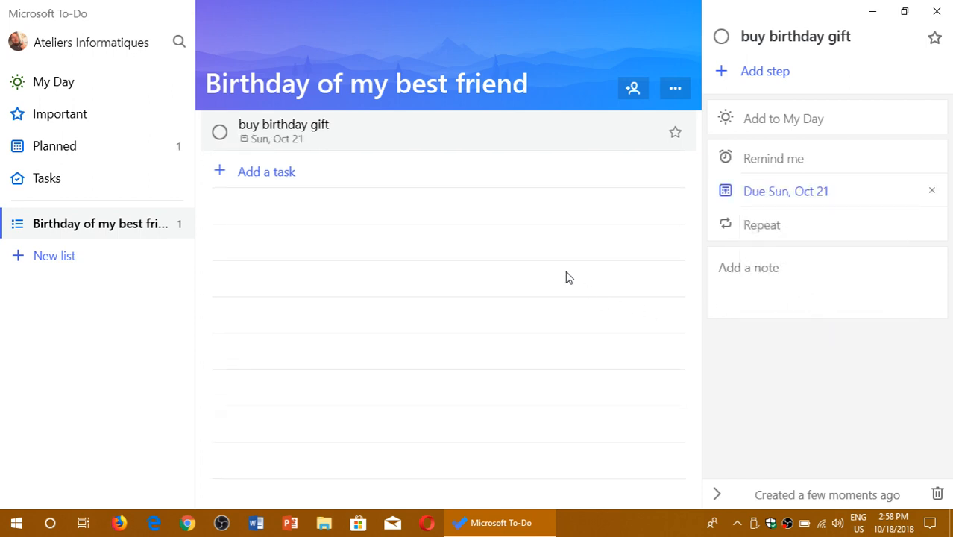
mouse_move(931, 191)
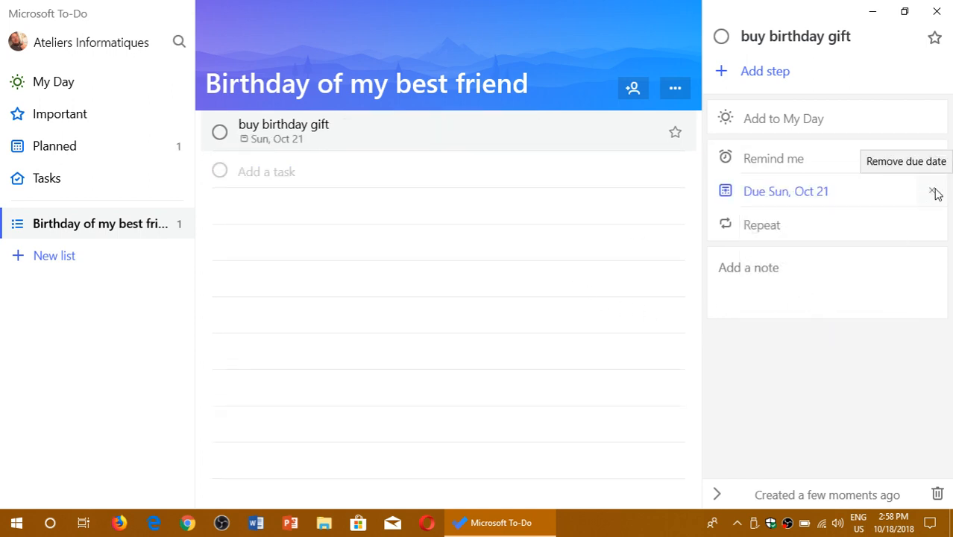
left_click(935, 191)
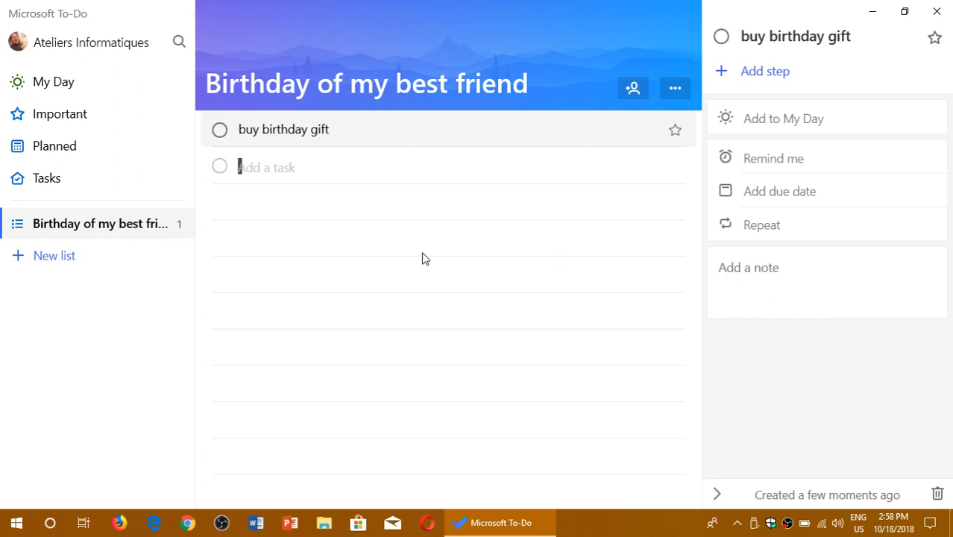
mouse_move(53, 81)
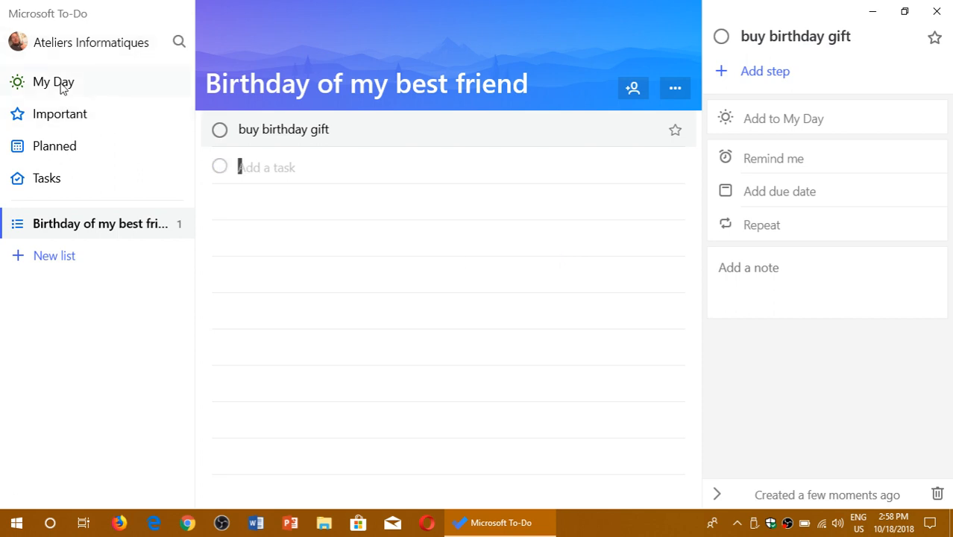
left_click(53, 81)
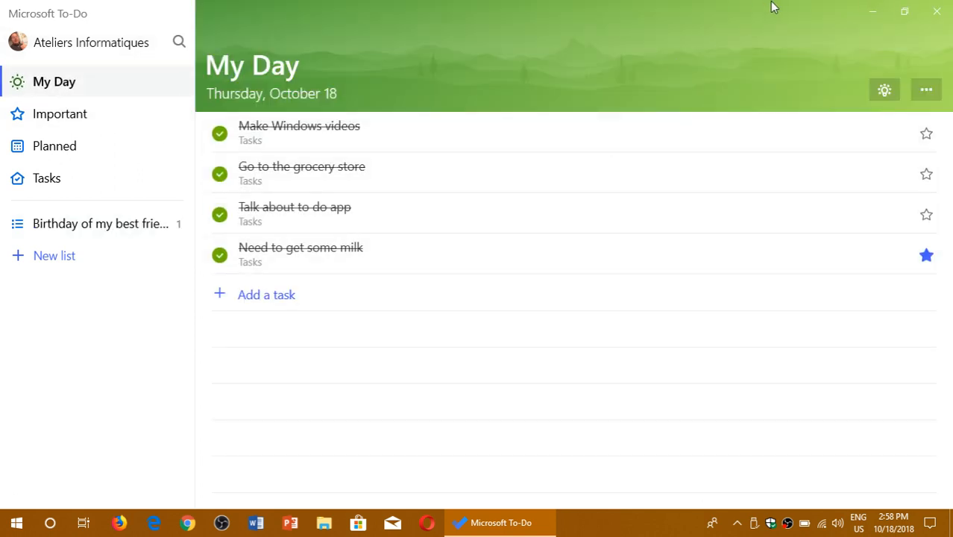